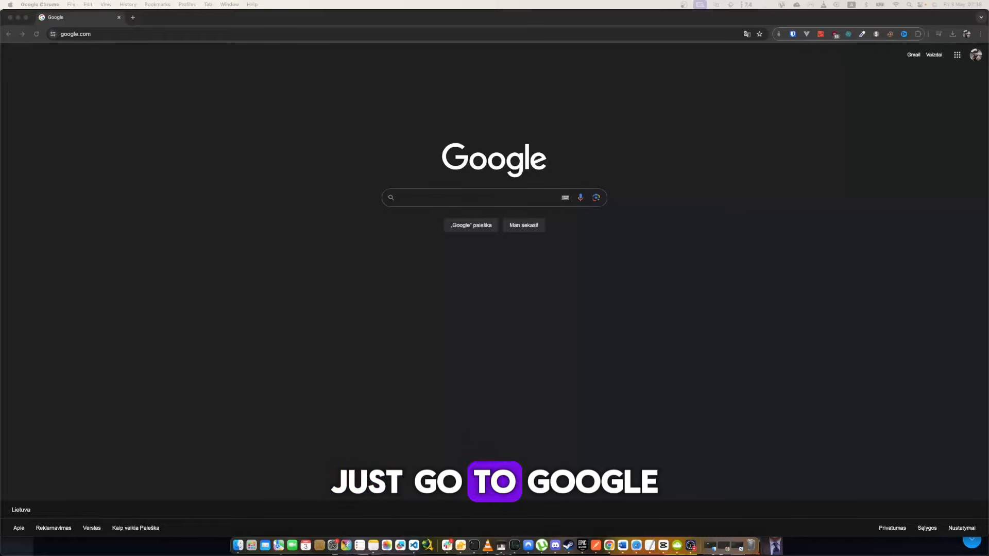
Search Google for 'level devil poki' and open the Level Devil play online result
text(level devil poki)
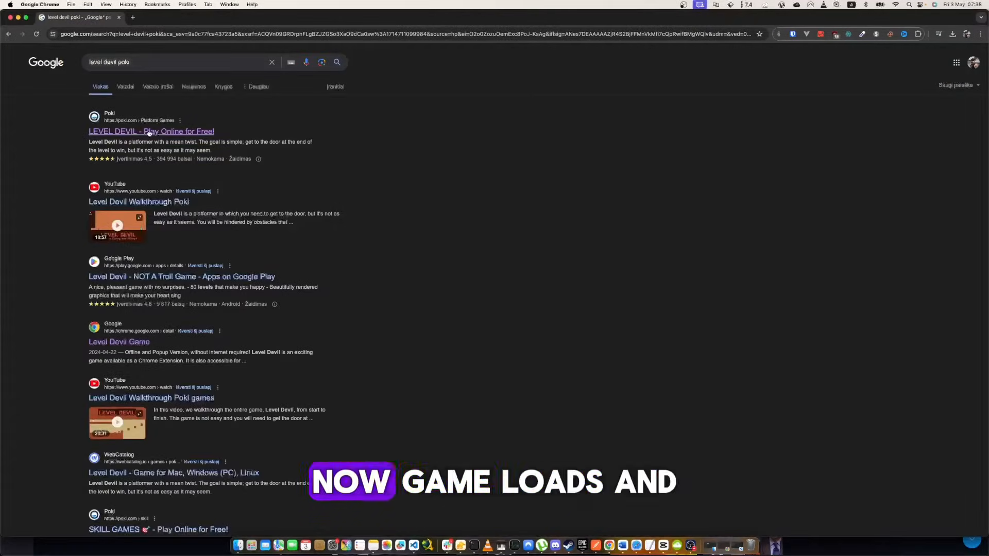
click(151, 131)
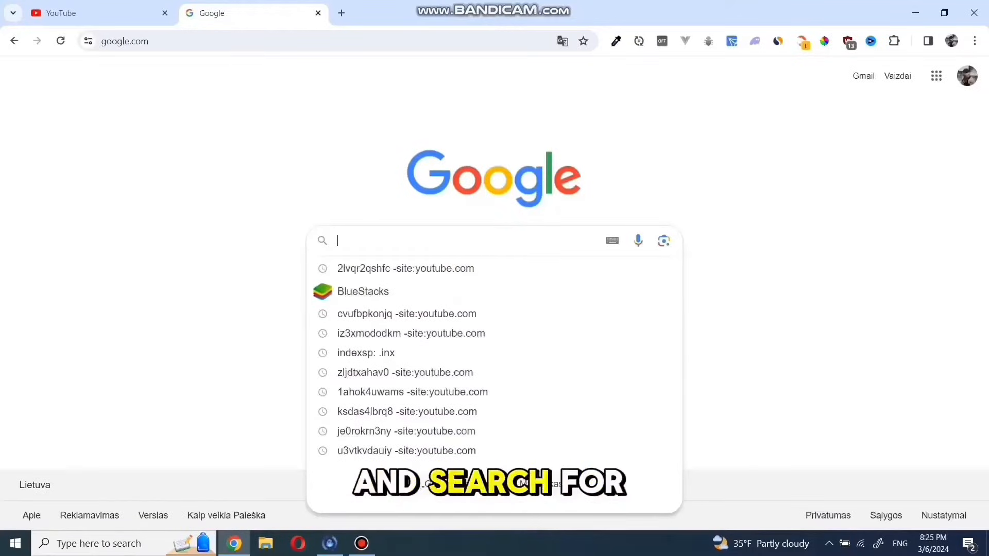
Search Google for 'bluestacks' and open the official bluestacks.com result
text(blue)
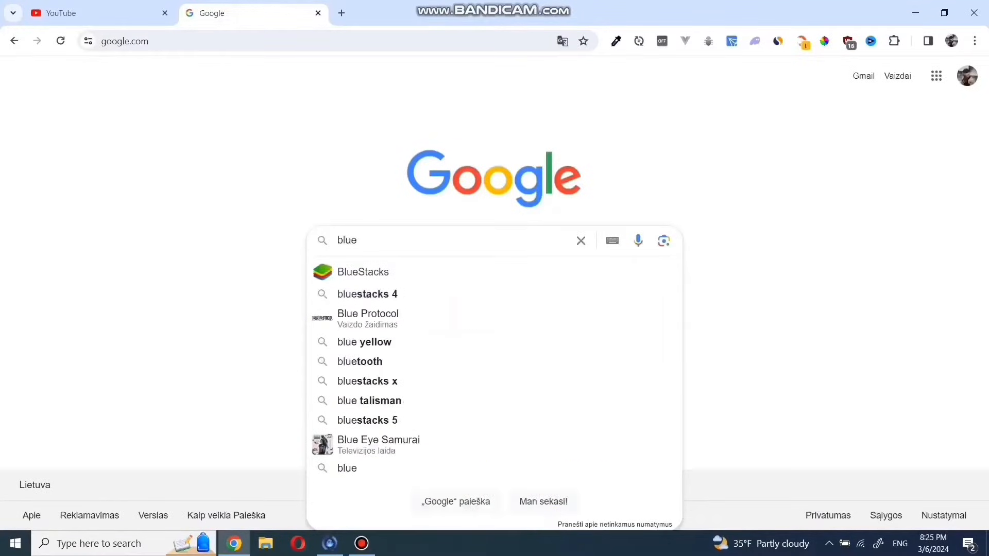
click(363, 272)
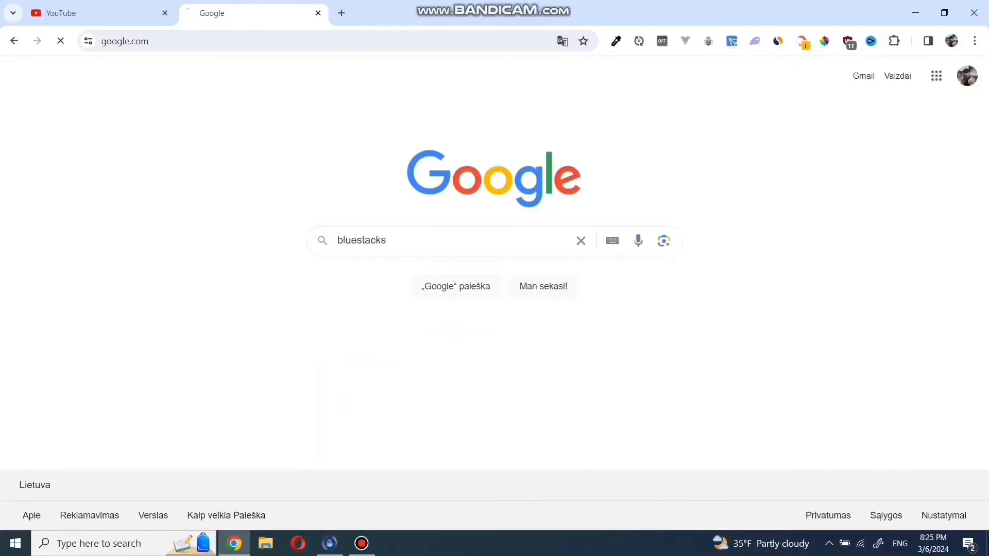
click(456, 286)
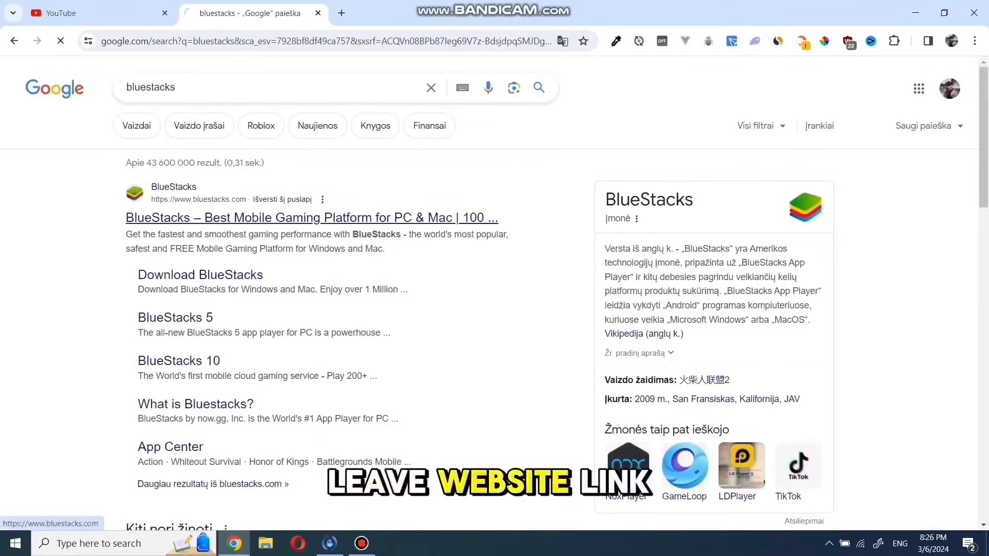
click(312, 217)
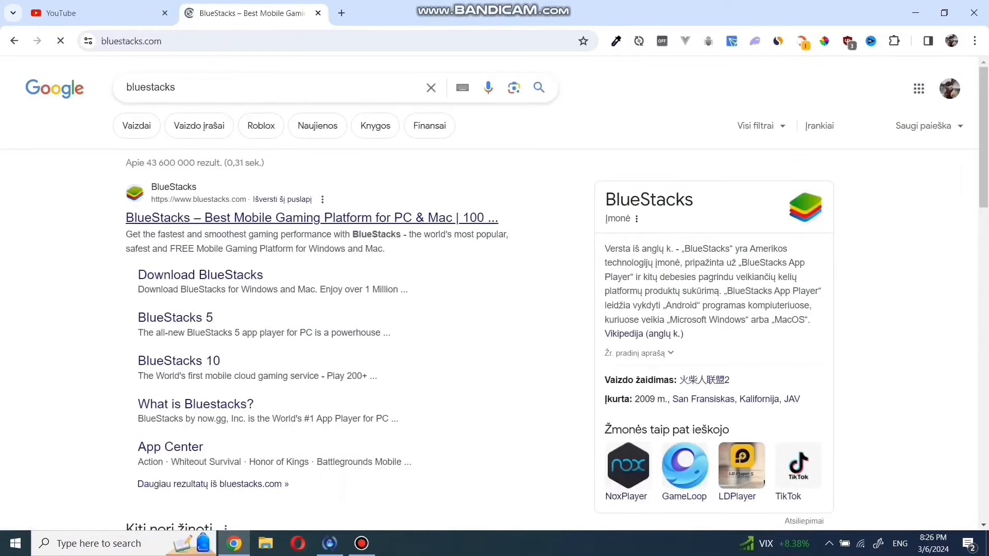
Accept the privacy notice, download BlueStacks 10 and launch the installer from Chrome's downloads
click(311, 217)
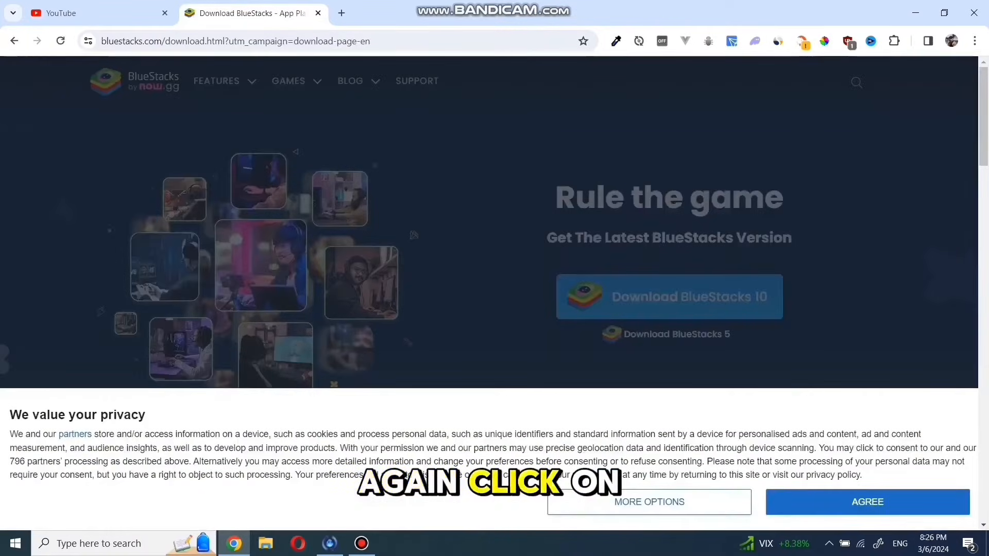
click(868, 501)
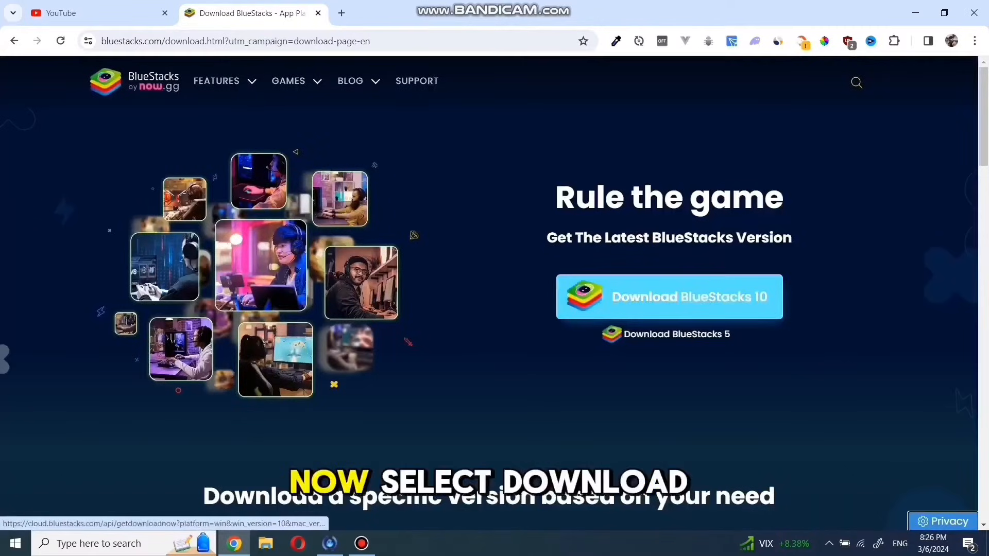
click(668, 297)
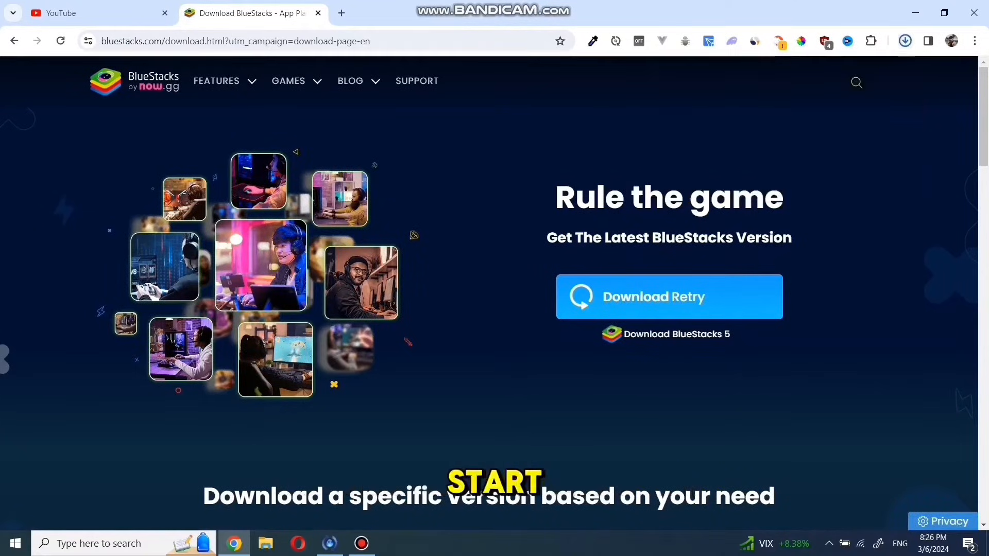
click(904, 41)
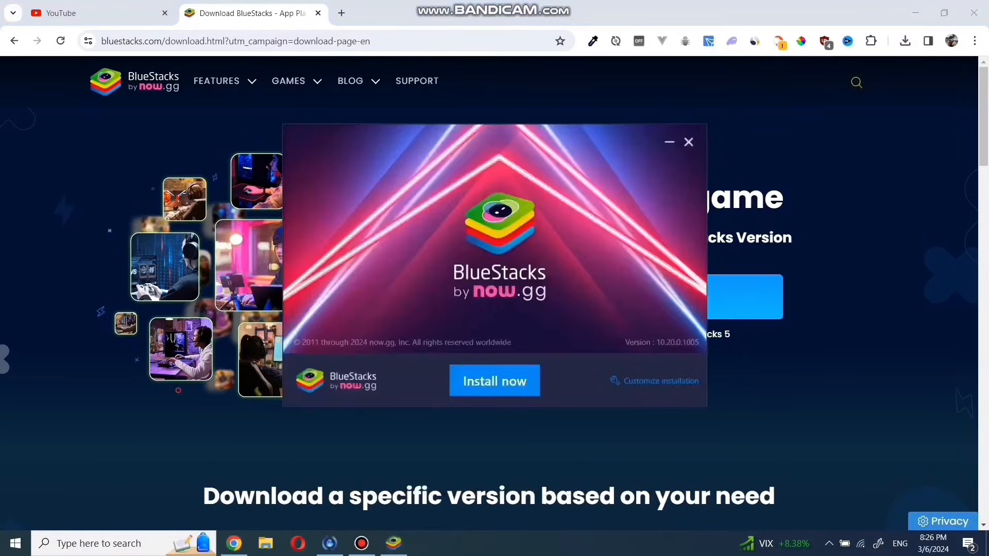
Start the BlueStacks install with Install now and agree to the Terms of Use
click(494, 381)
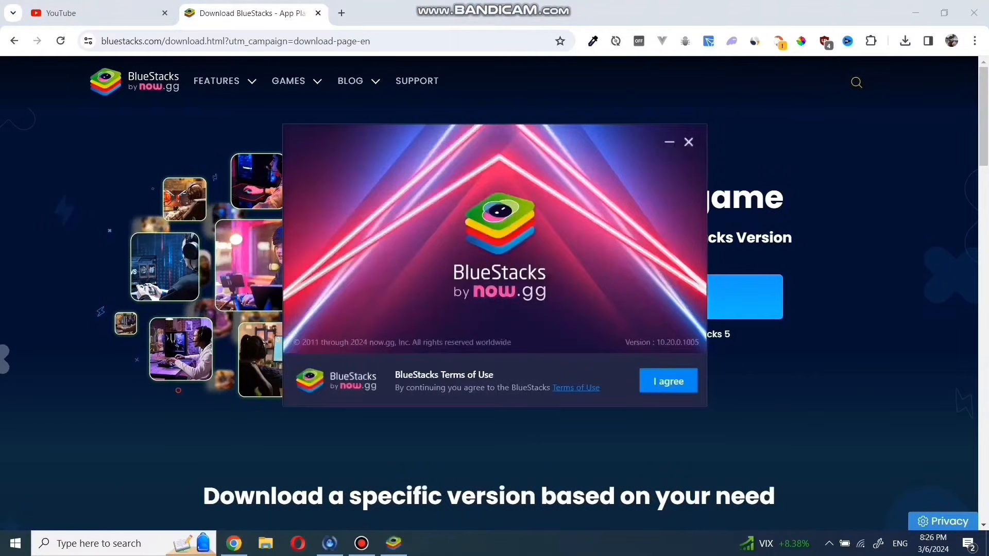
click(668, 381)
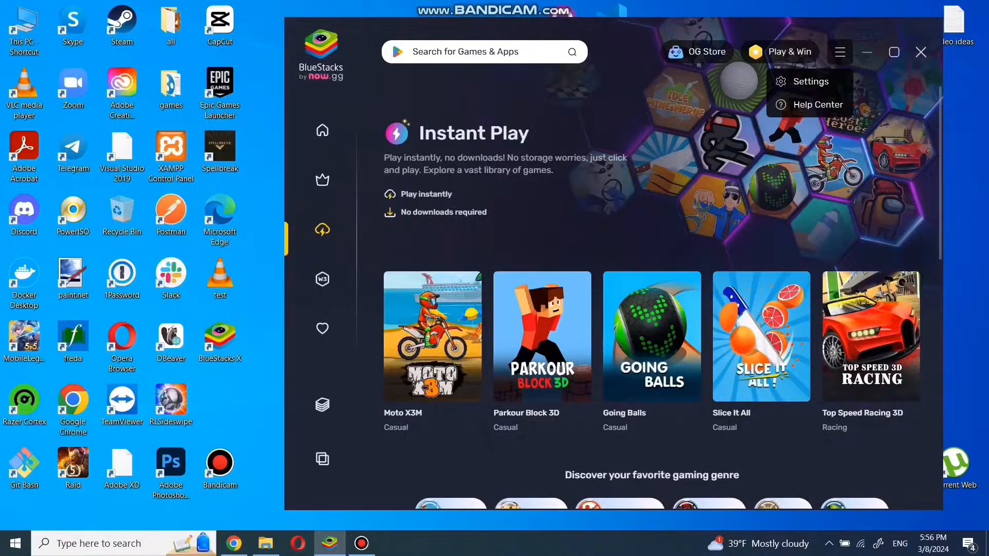
Search 'call of duty', open Call of Duty: Warzone Mobile and install it on App Player
text(call of duty)
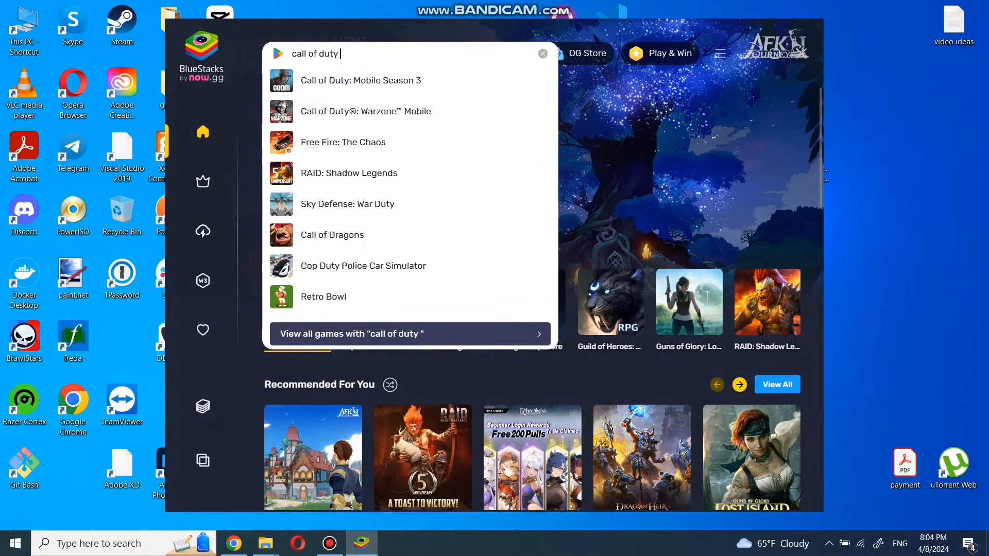
click(366, 111)
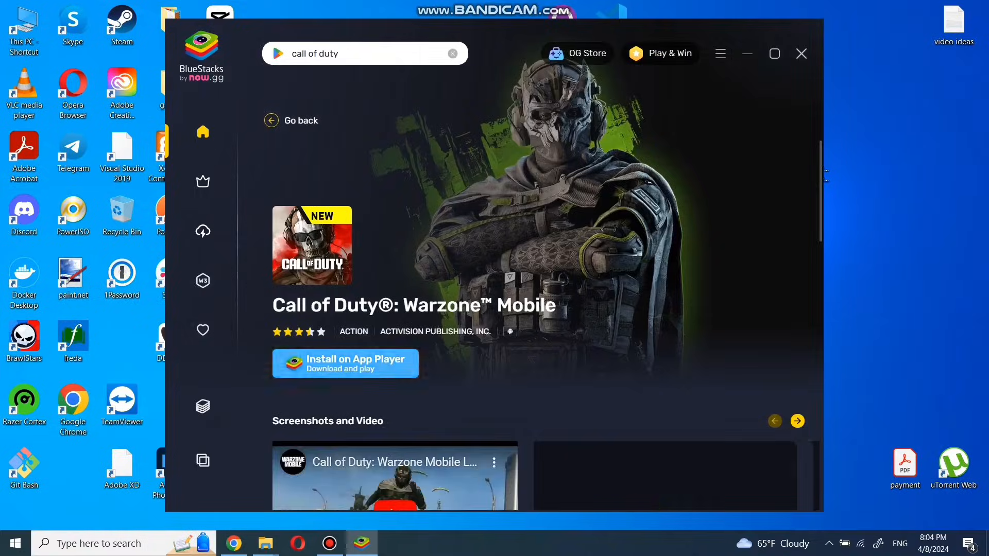
click(345, 363)
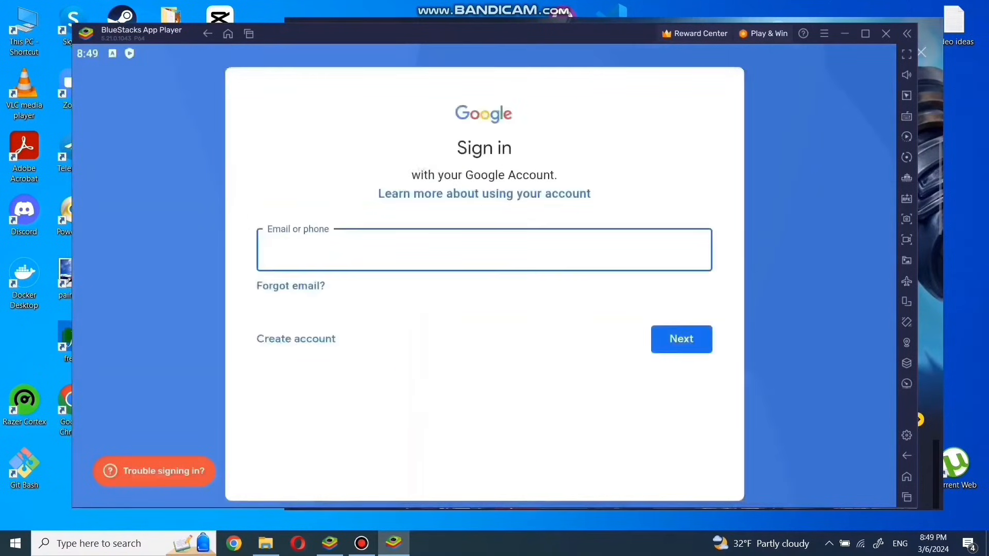
Sign in to Google as 'qurtu123' with password and 2-step verification
text(qurtu123)
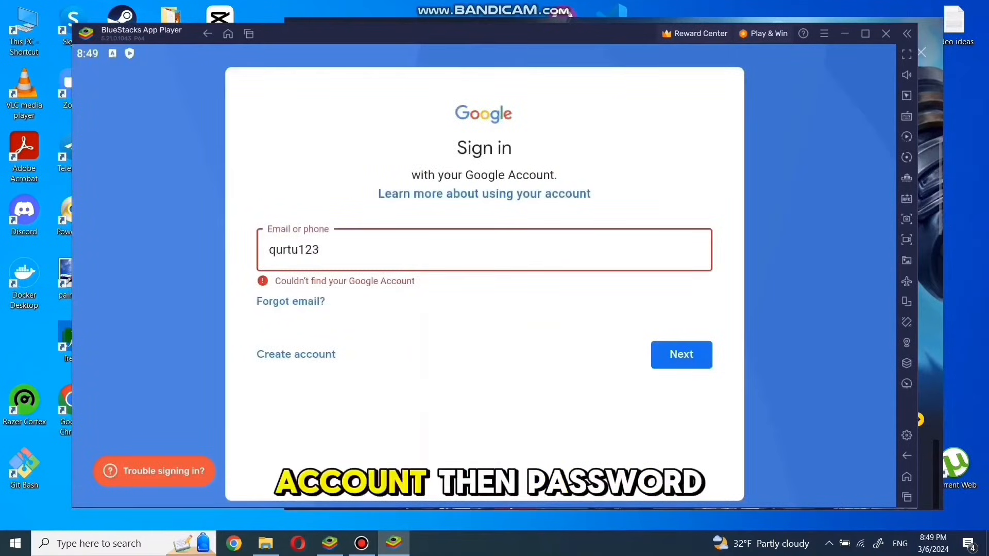
click(680, 354)
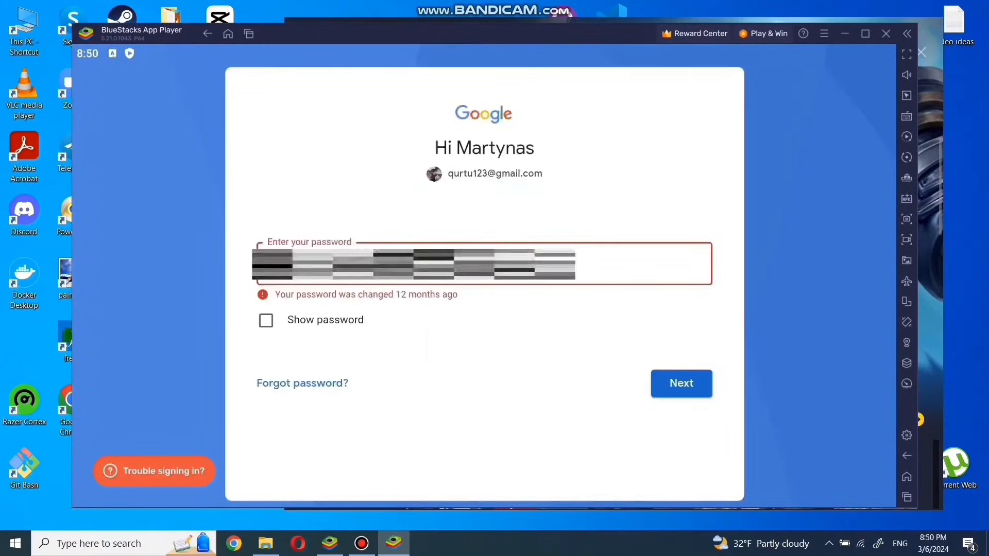
click(681, 383)
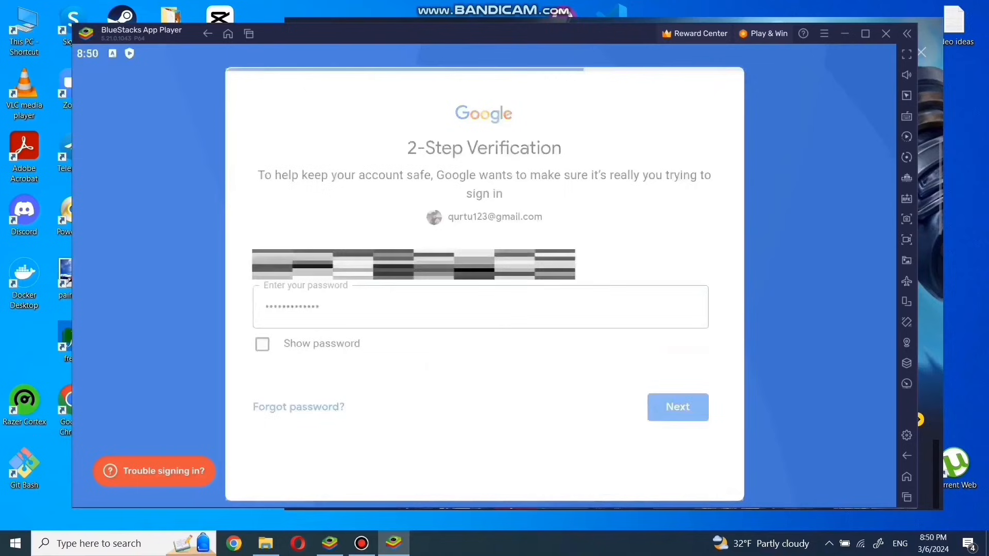
click(677, 407)
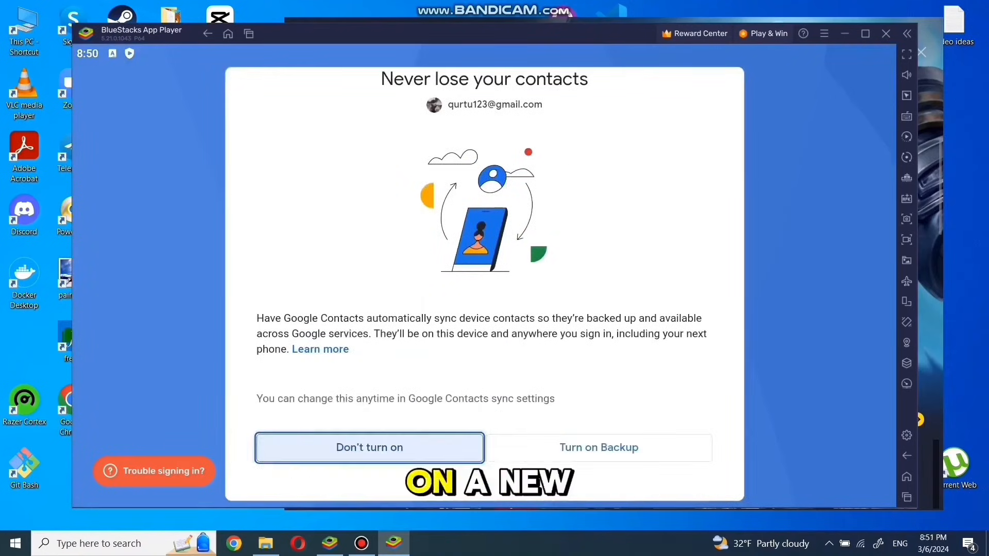
Decline Google Contacts backup and agree to Google's terms of service
click(369, 447)
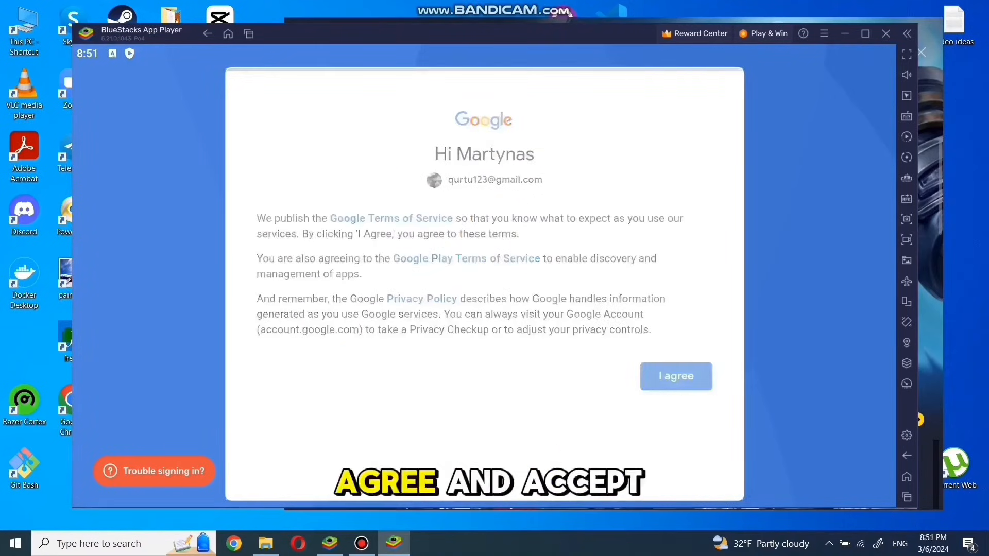
click(675, 376)
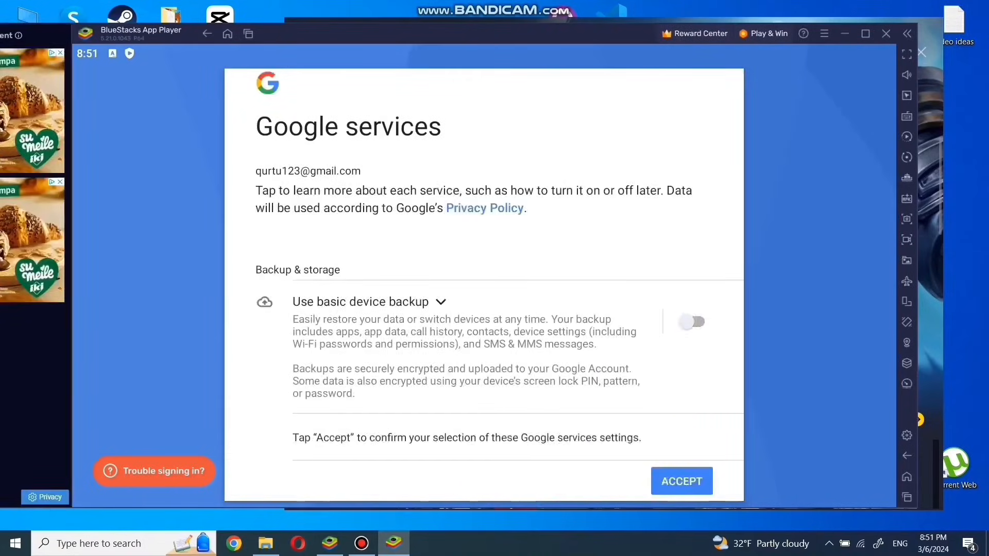
Accept the Google services settings, then go back from the incompatible Warzone Mobile page to Play home
click(681, 481)
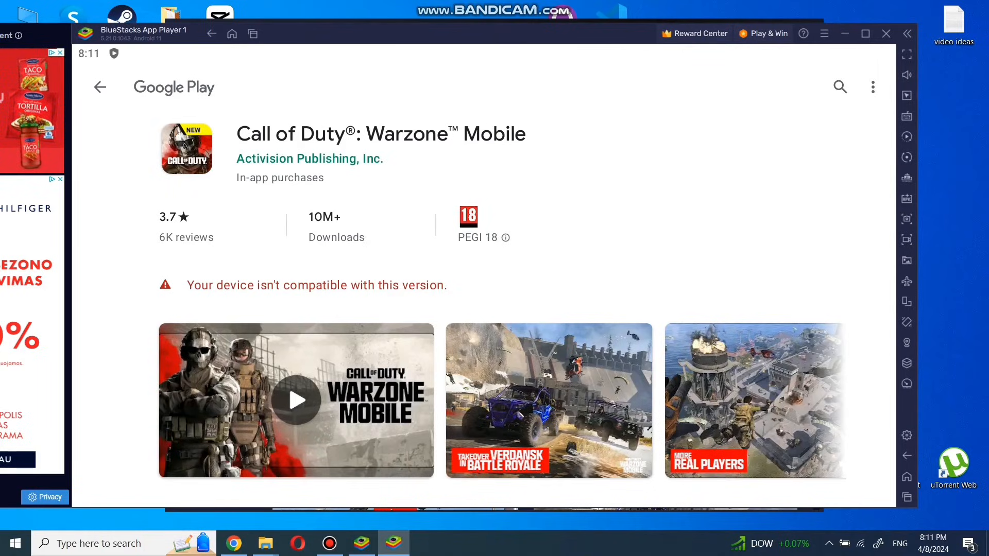
click(100, 87)
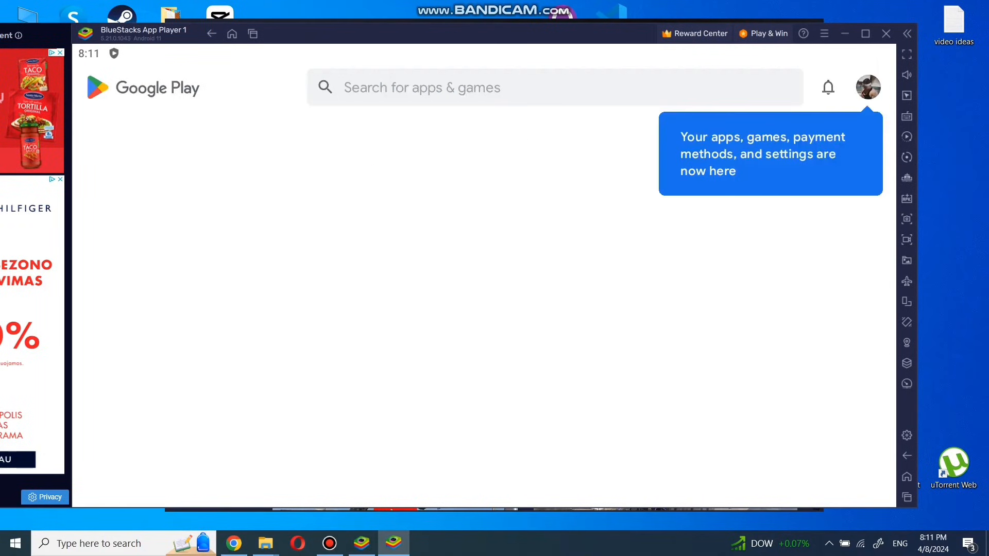